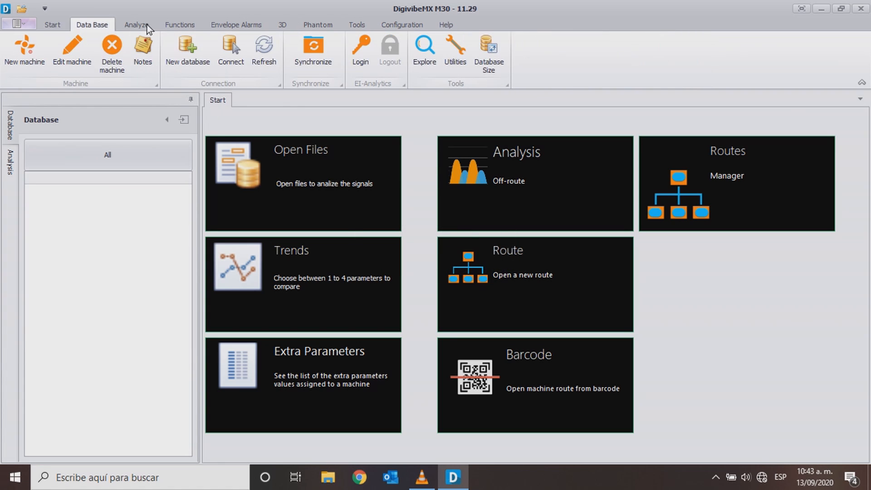
Step: Save a new database DatabaseTemperatureContact on the desktop and confirm creating its tables
click(187, 49)
text(DatabaseTem)
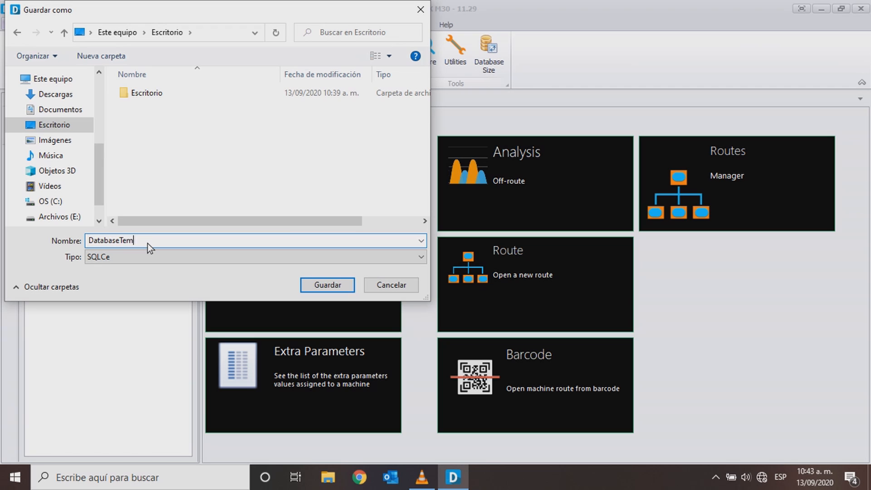
text(peratureContact)
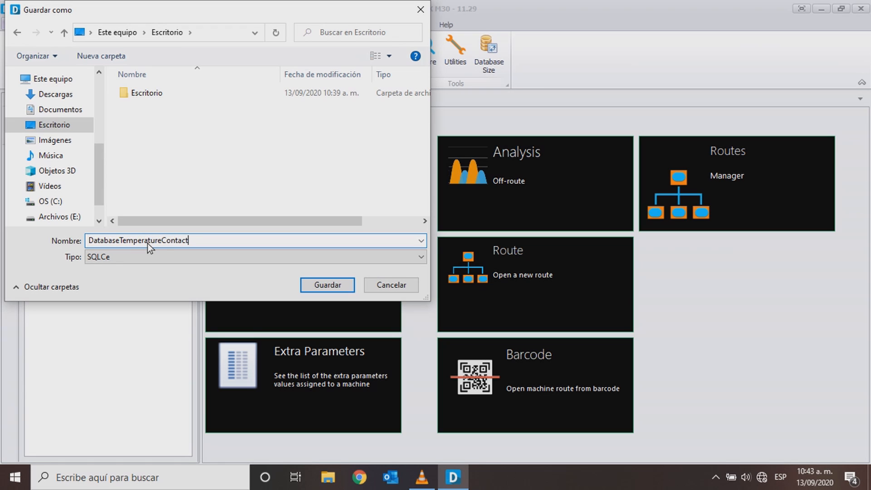
click(327, 284)
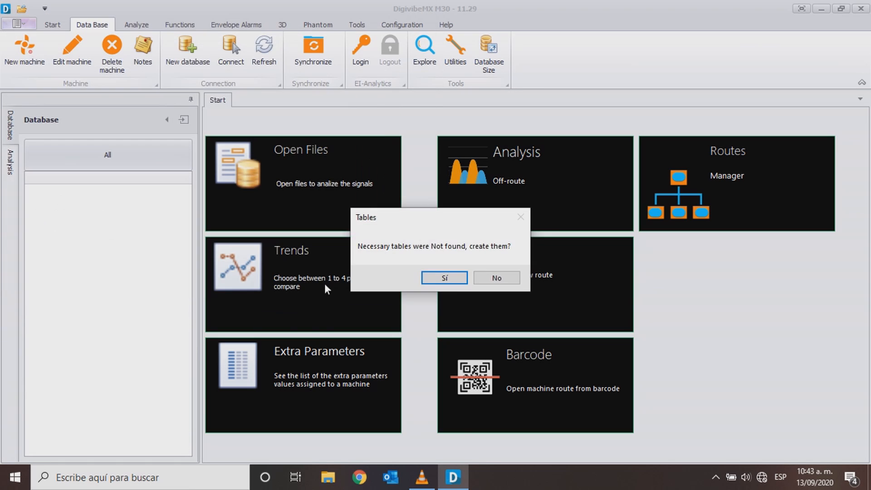
click(444, 278)
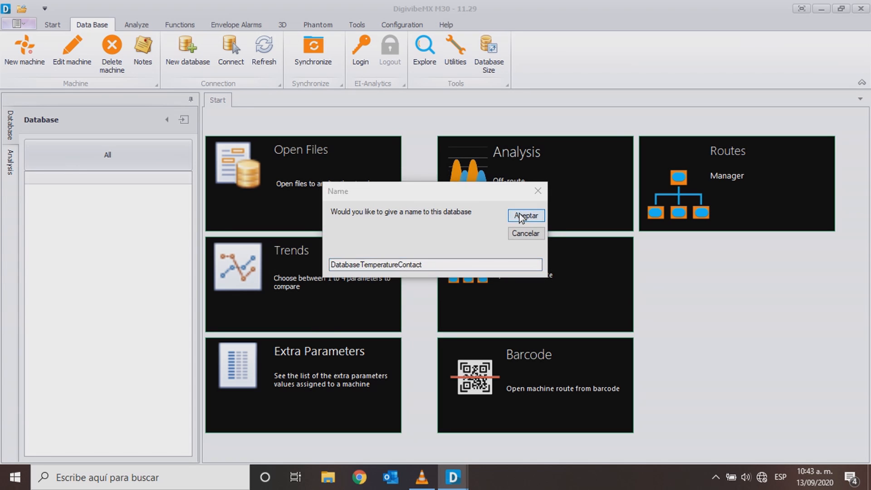
click(524, 215)
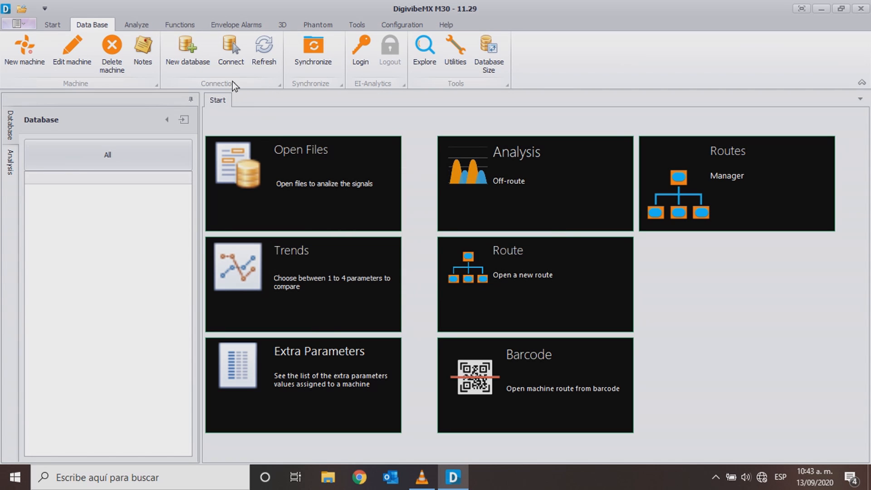
mouse_move(35, 60)
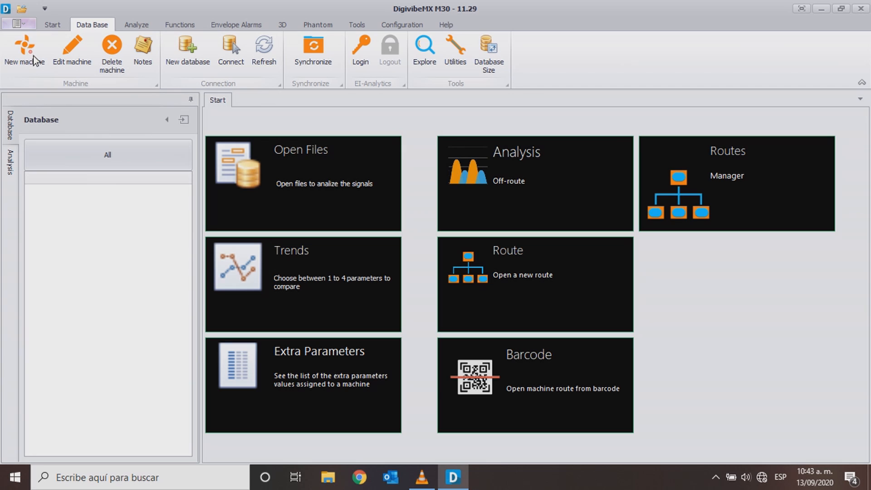
Step: Start a new machine in area Office named Desktop
click(25, 50)
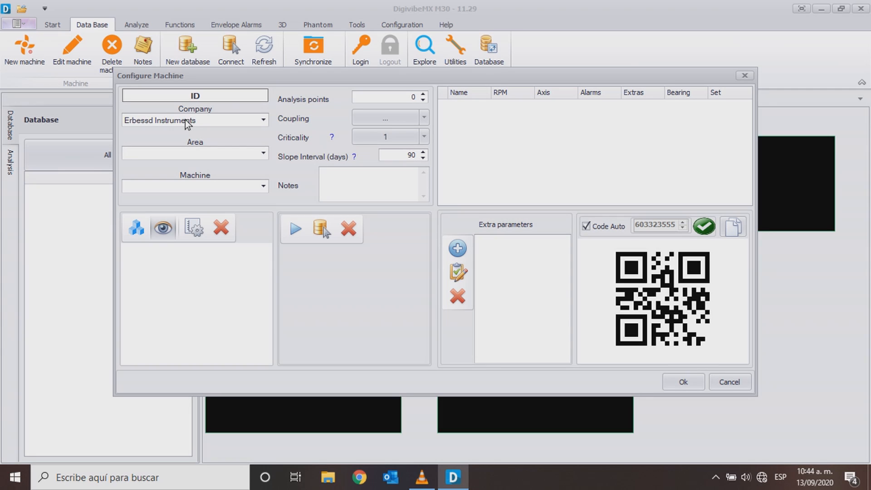
text(Office)
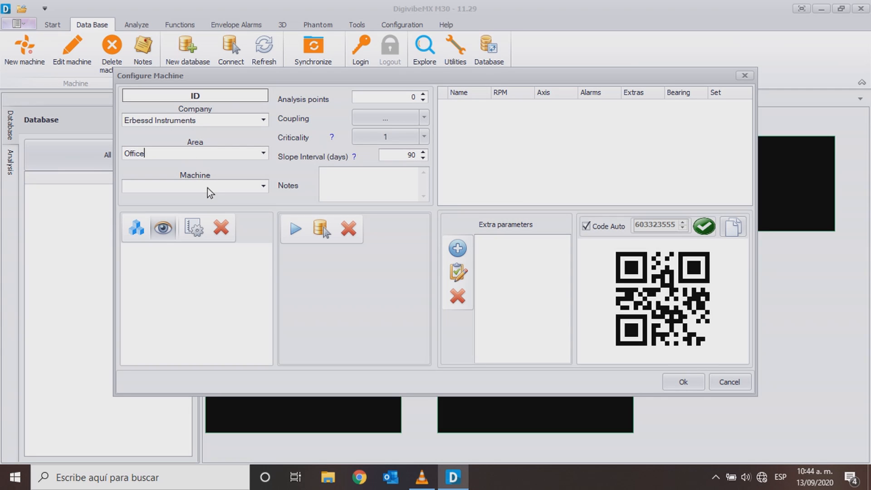
text(Deskti)
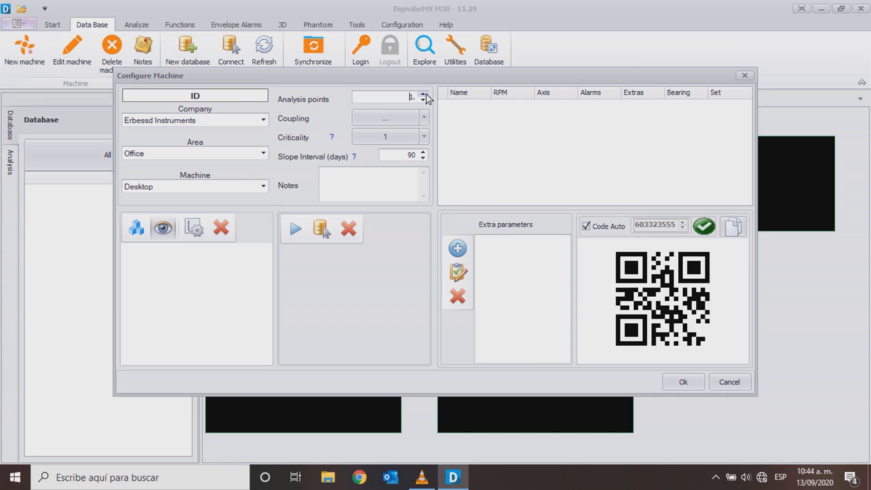
Step: Set 3 analysis points with Direct coupling, rename them Termocouple, and begin adding an extra parameter
click(424, 95)
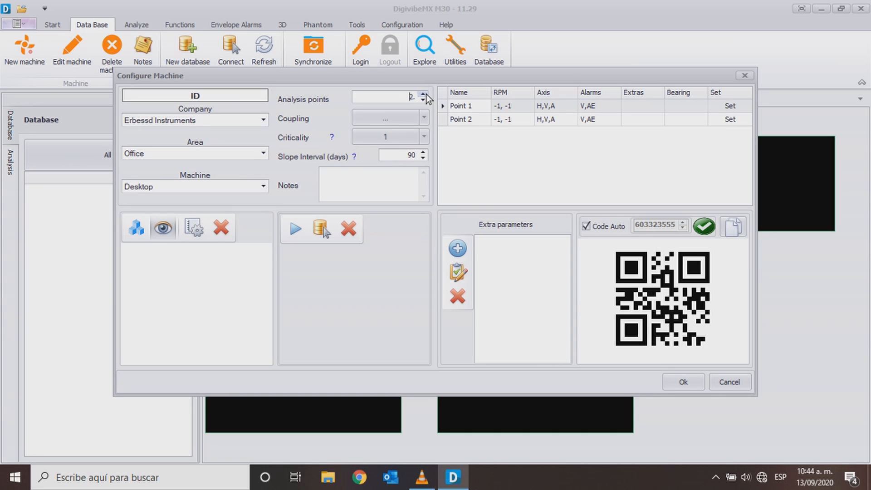
click(424, 117)
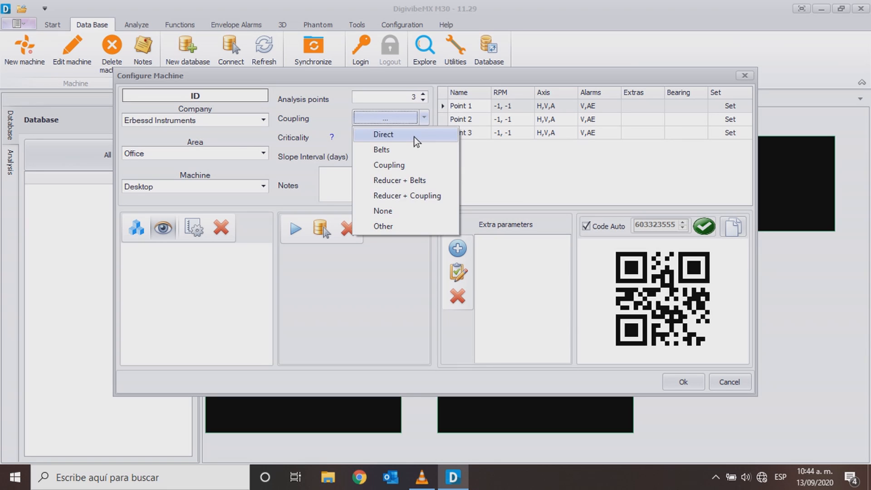
click(383, 134)
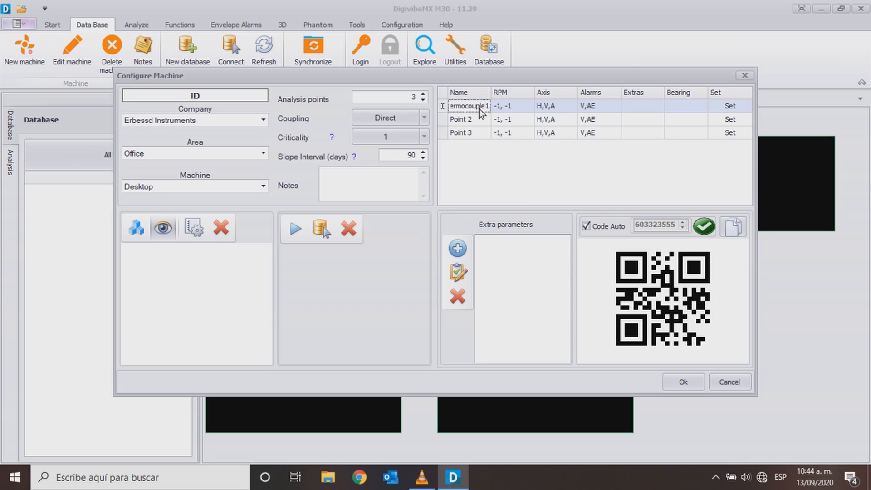
click(468, 119)
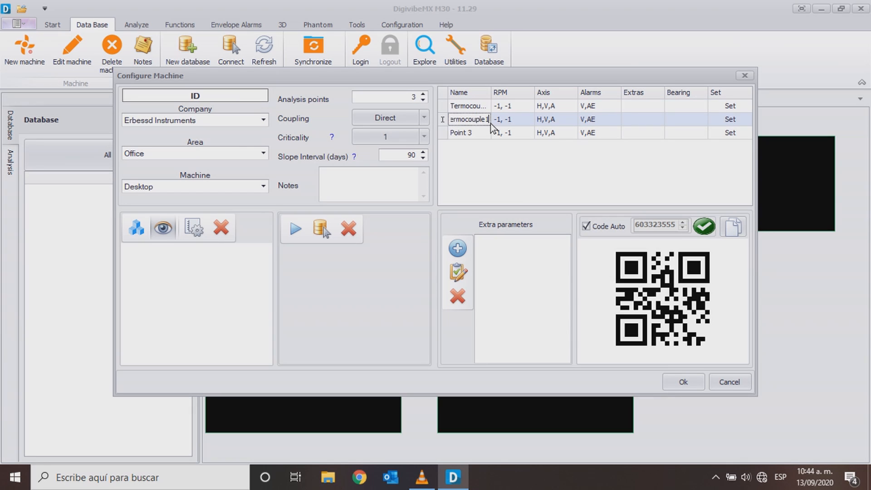
double_click(461, 133)
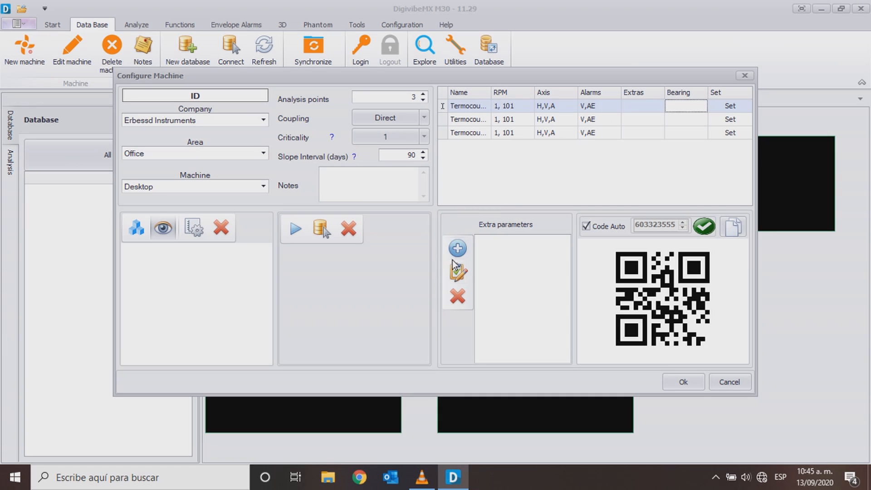
click(456, 248)
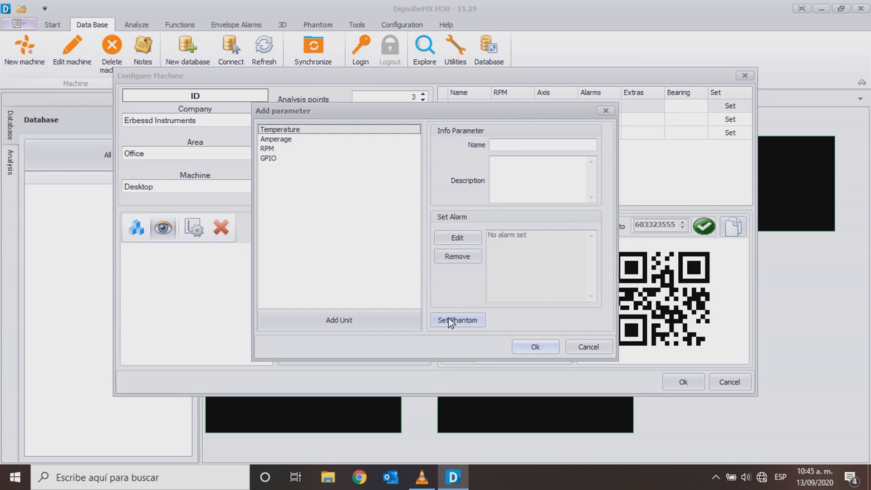
Step: Set a Phantom for the Temperature parameter, registering a new one under group NewTemperatureGroup
click(457, 320)
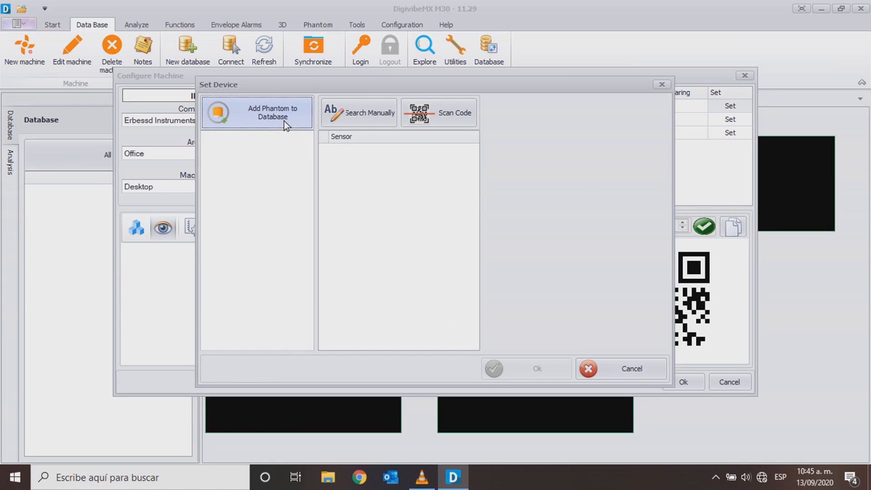
click(256, 113)
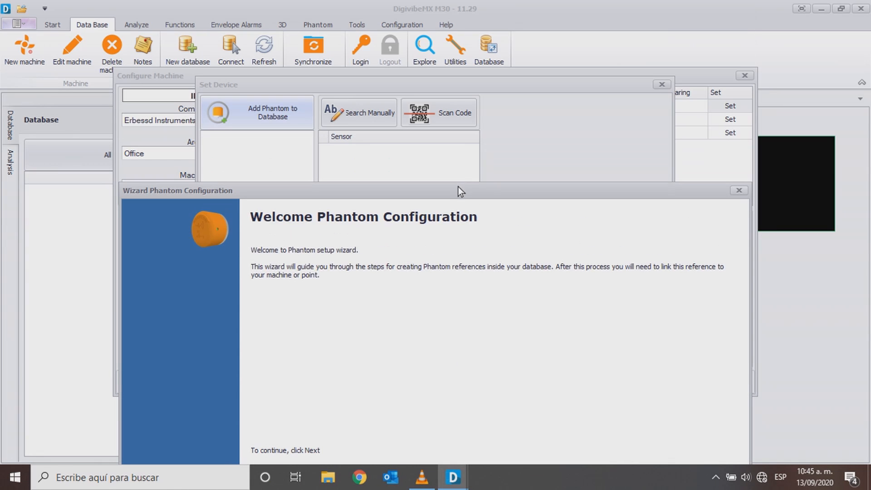
click(614, 338)
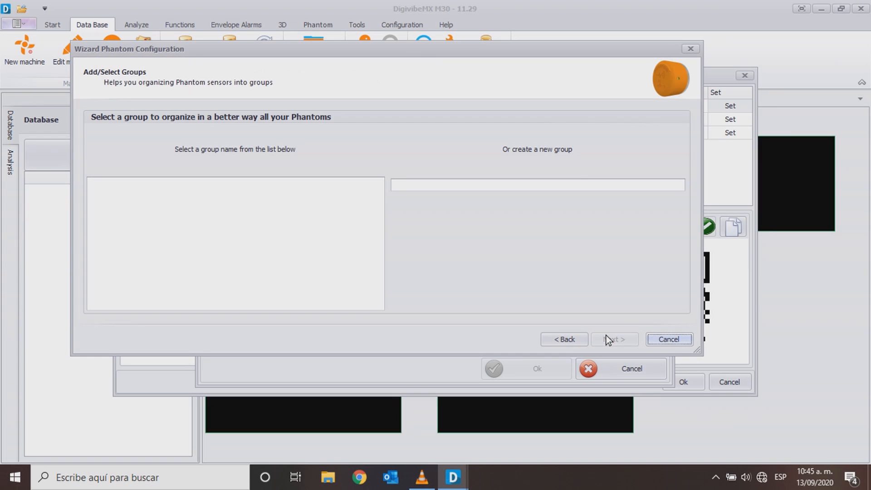
text(NewTe)
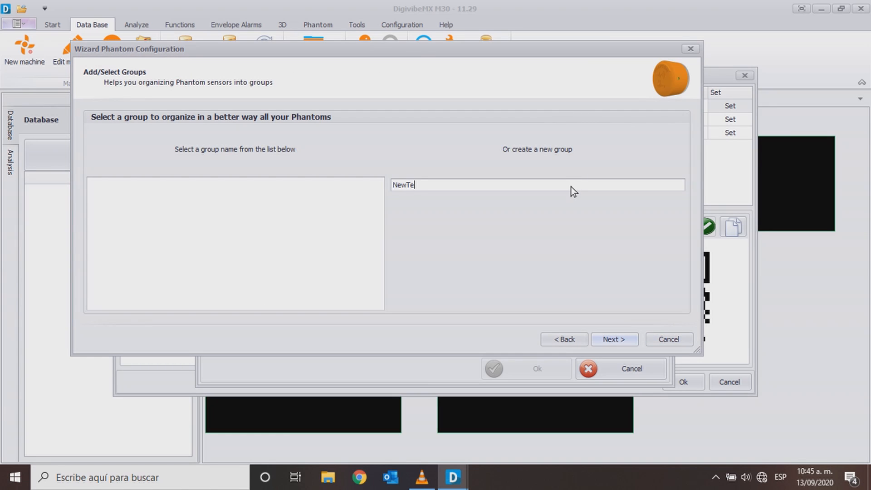
text(mperatureGrou)
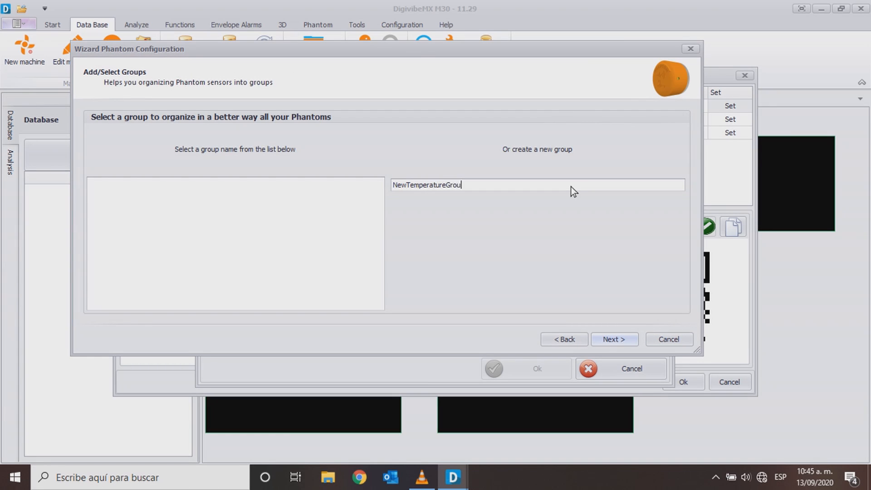
click(614, 339)
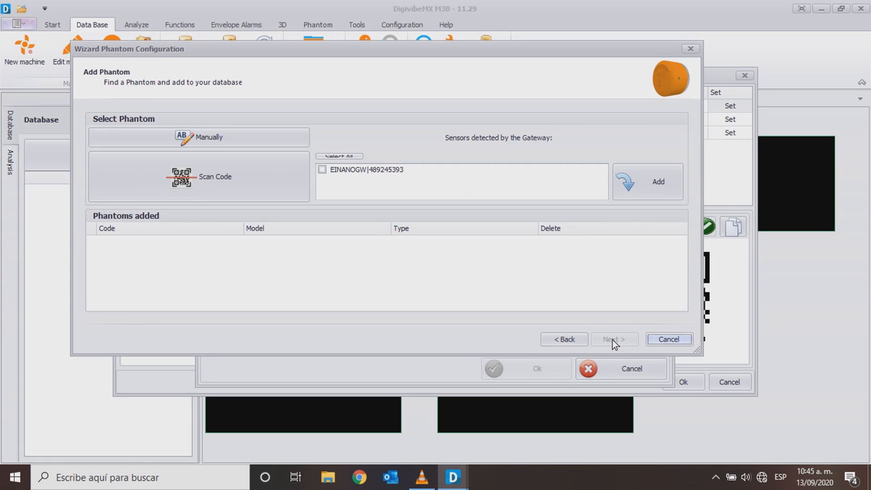
mouse_move(498, 229)
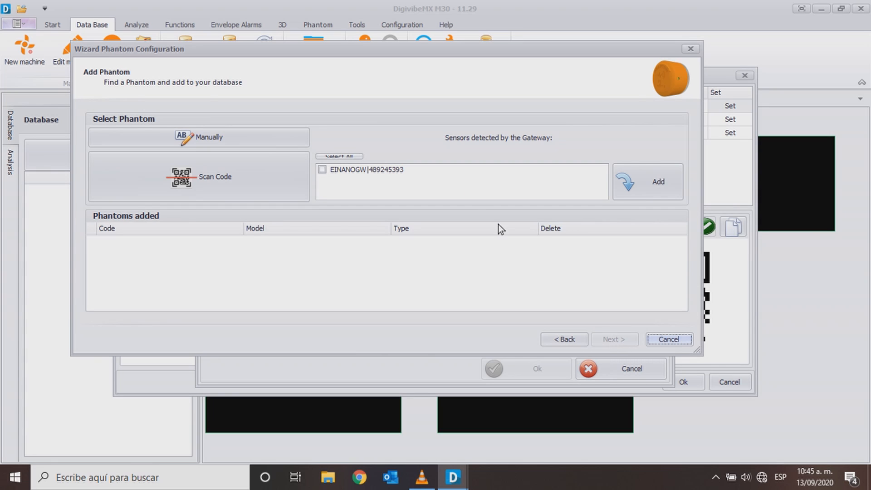
Step: Manually add phantom code 111111111, retrying after invalid-code messages, and continue to naming it
click(199, 137)
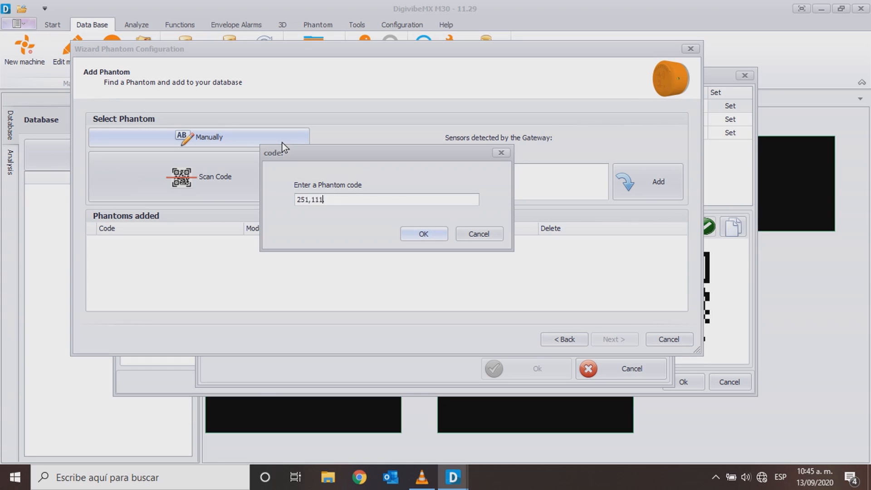
click(423, 233)
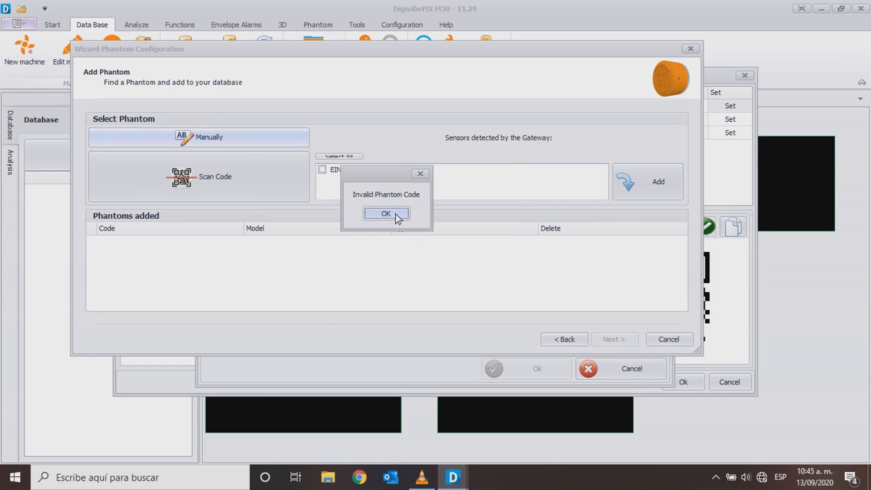
click(387, 213)
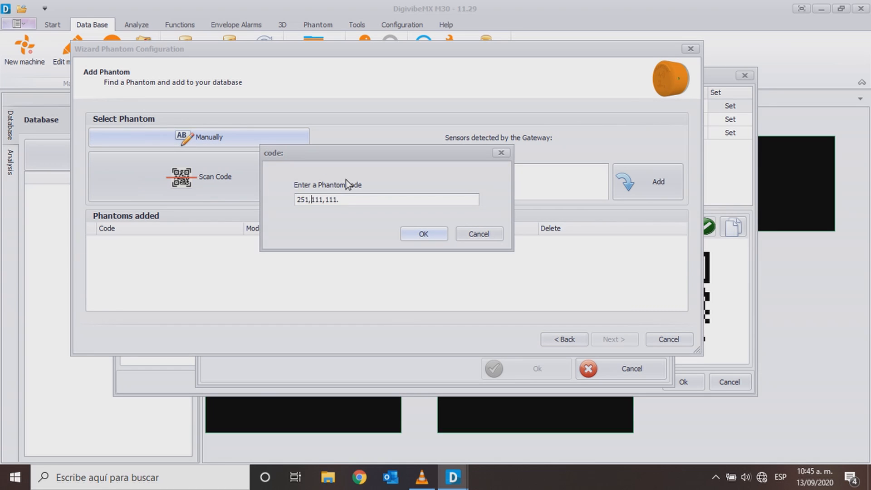
click(422, 233)
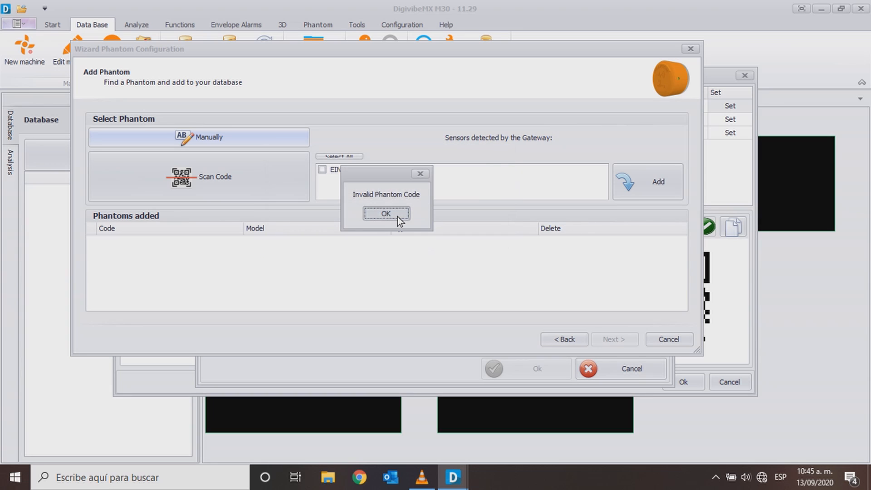
click(386, 213)
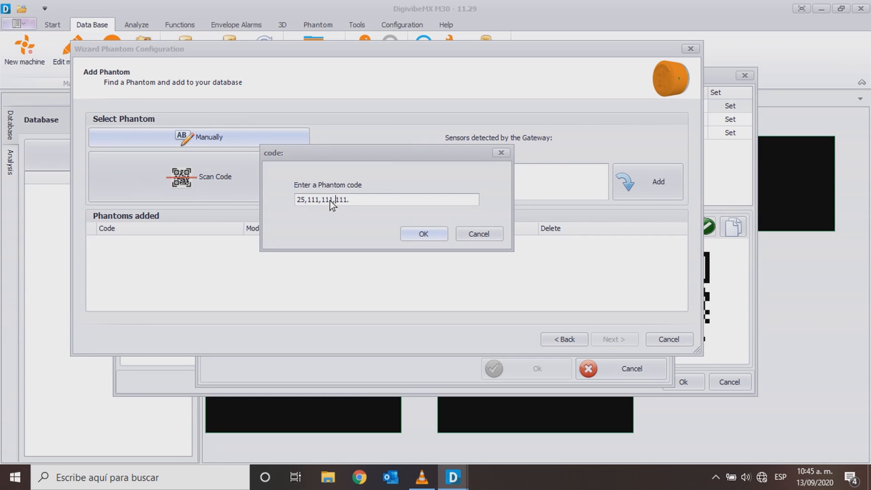
click(423, 233)
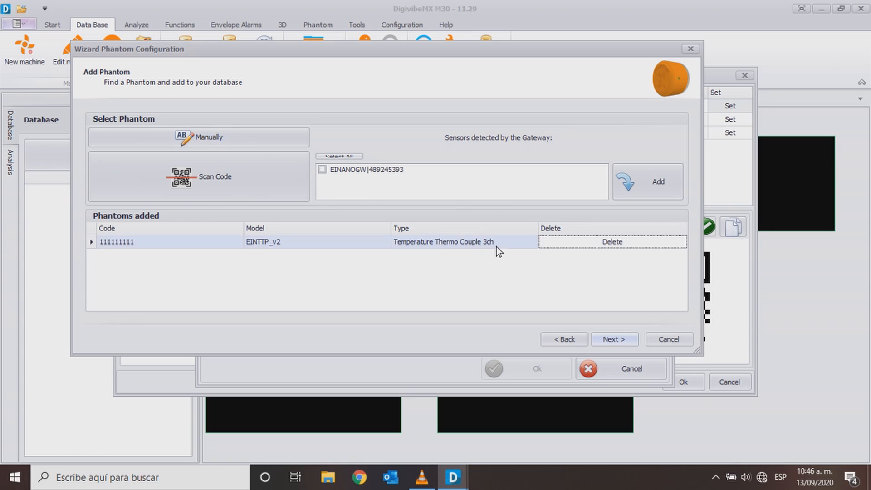
click(614, 338)
text(Pha)
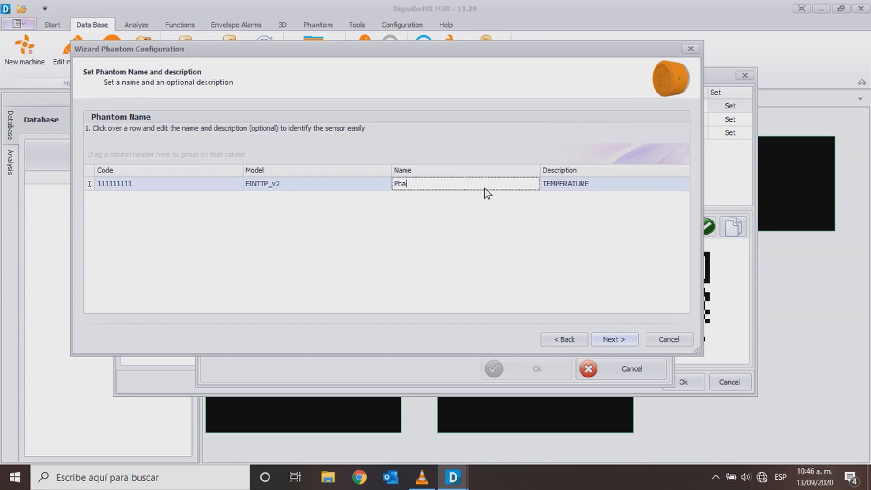
Step: Name the phantom PhantomContact and finish adding it to the database
text(ntomContac)
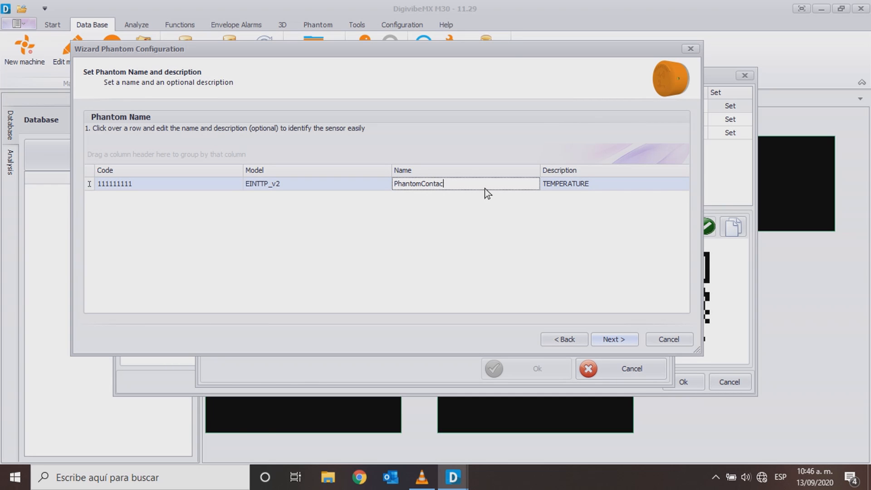
click(614, 338)
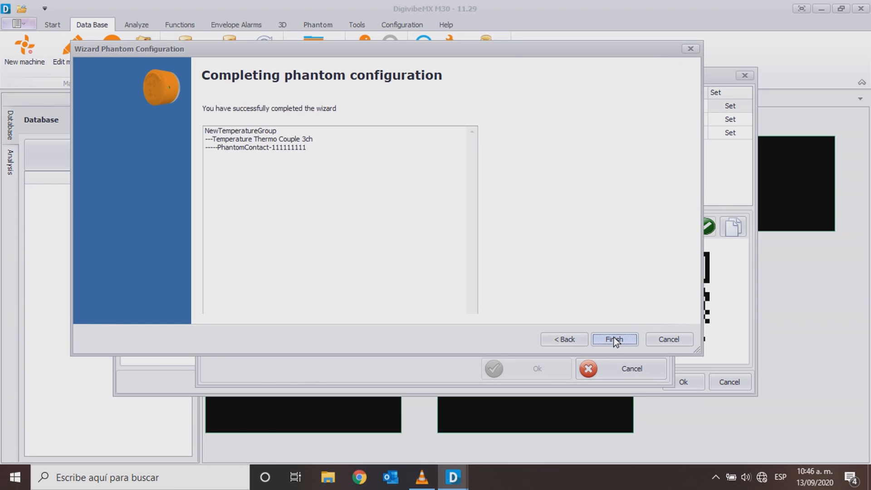
click(614, 339)
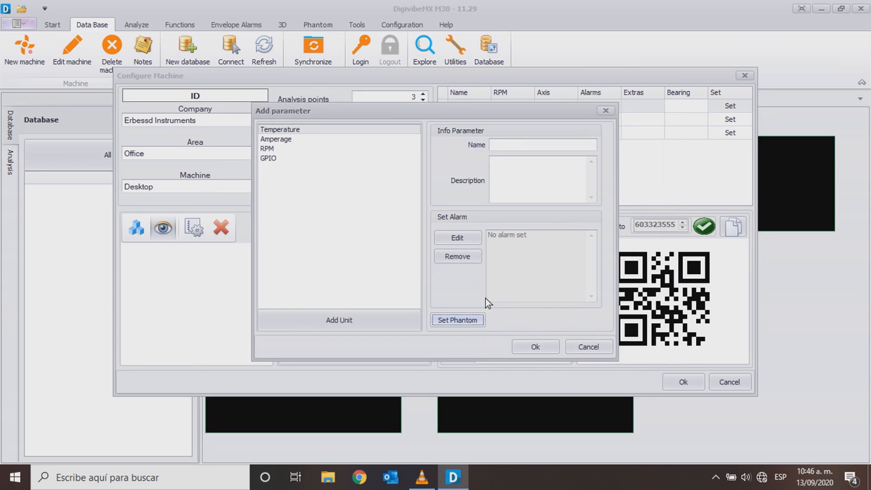
Step: Assign PhantomContact channel 1 as the source for Termocouple1's temperature parameter
click(457, 320)
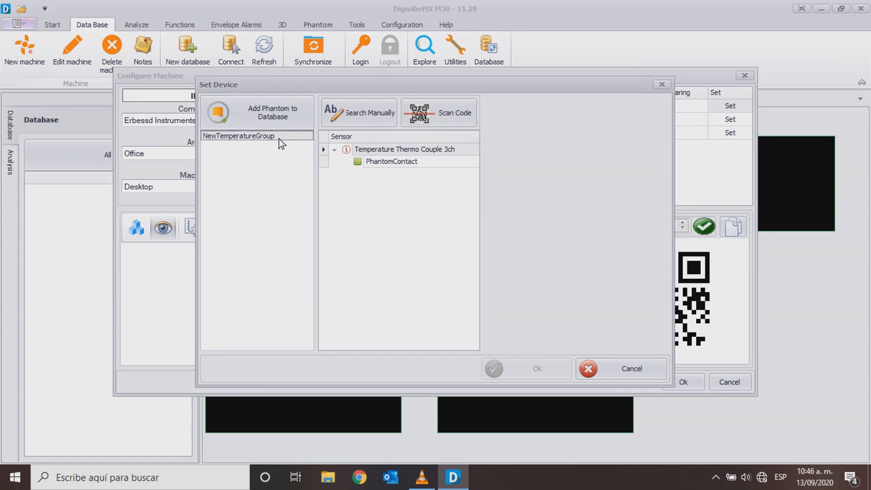
click(391, 162)
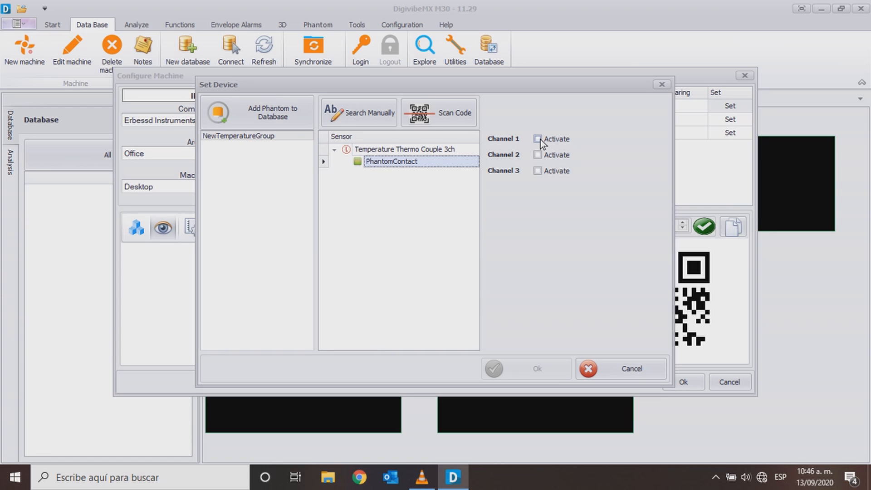
click(537, 138)
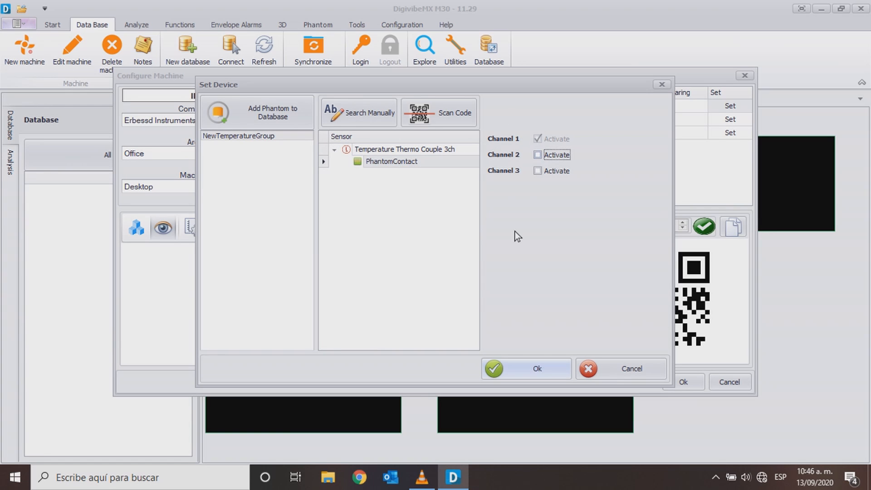
click(525, 368)
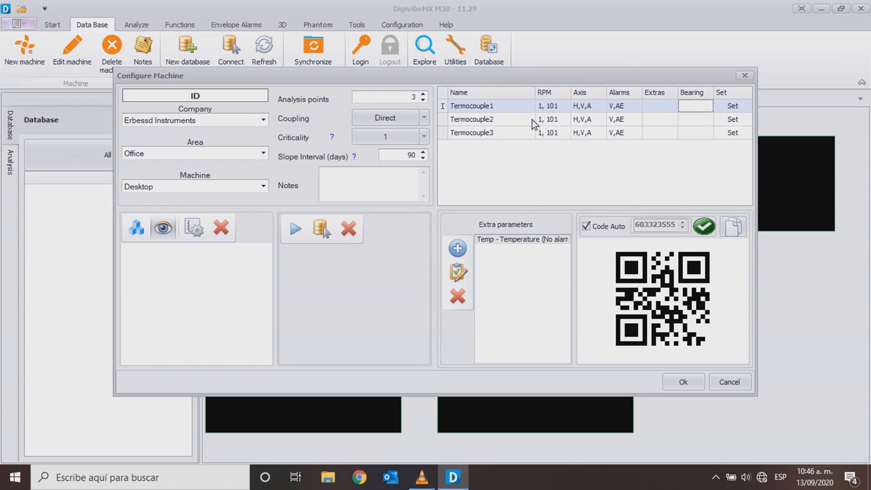
Step: Add a temperature parameter to Termocouple2 fed by PhantomContact channel 2
click(489, 119)
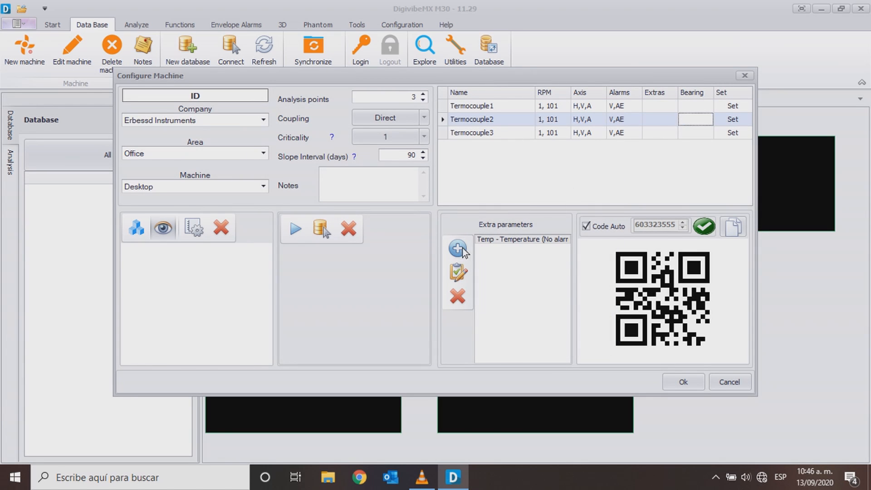
click(457, 247)
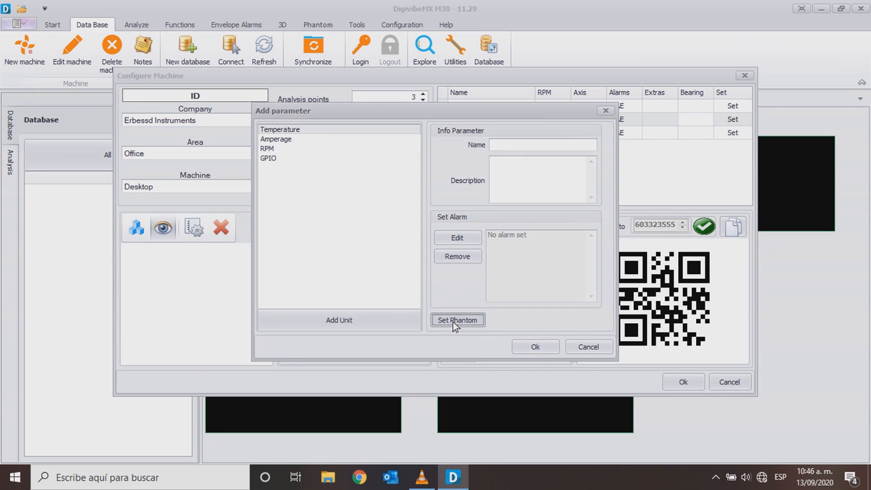
click(456, 320)
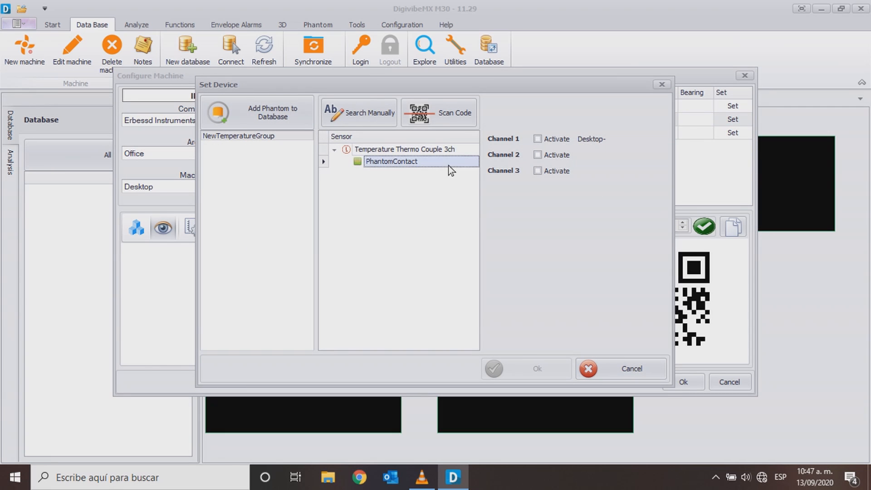
click(536, 154)
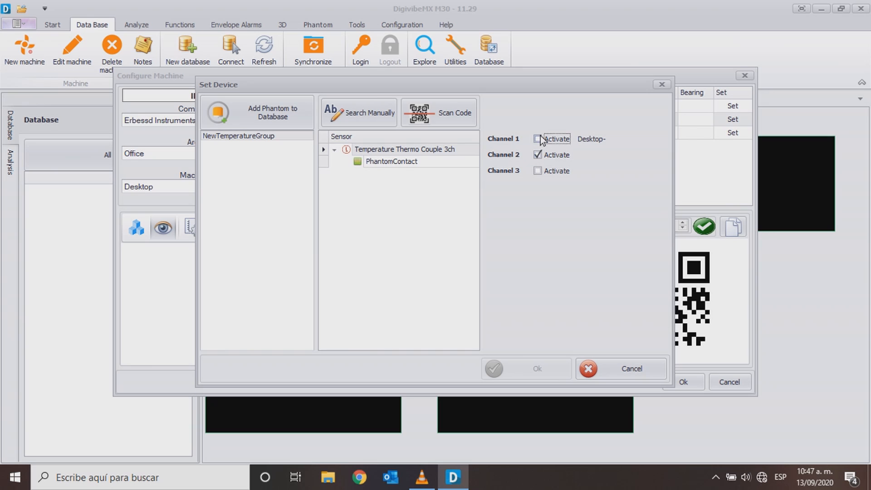
click(536, 138)
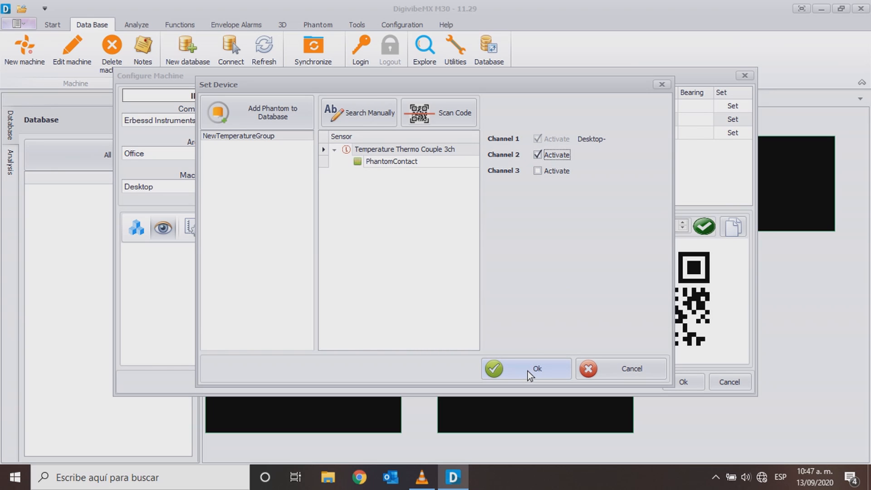
click(526, 368)
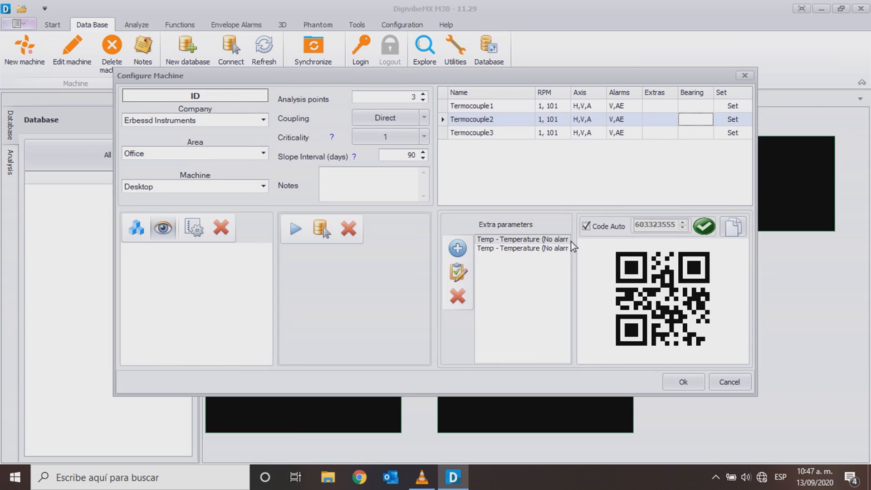
Step: Add a temperature parameter to Termocouple3 fed by PhantomContact channel 3
click(471, 133)
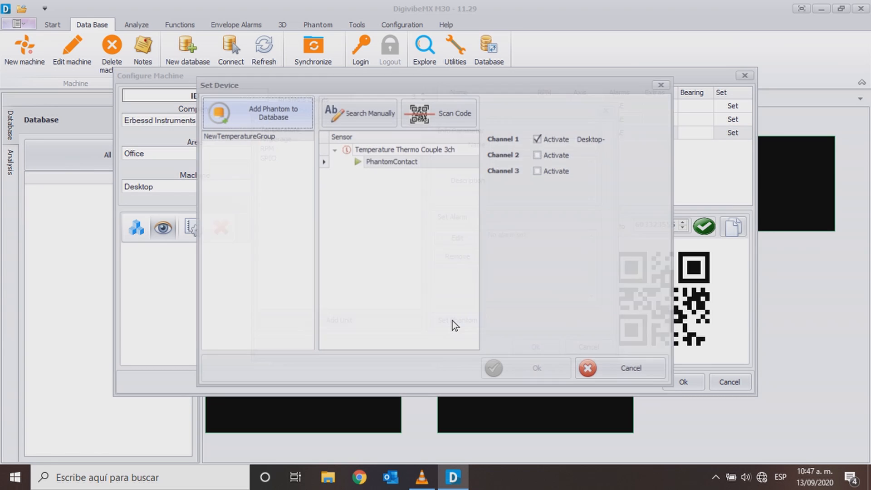
click(537, 171)
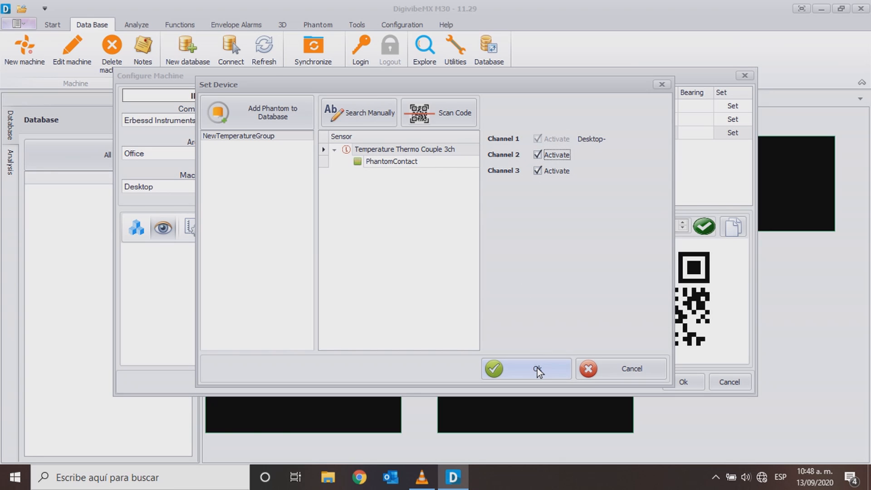
click(525, 369)
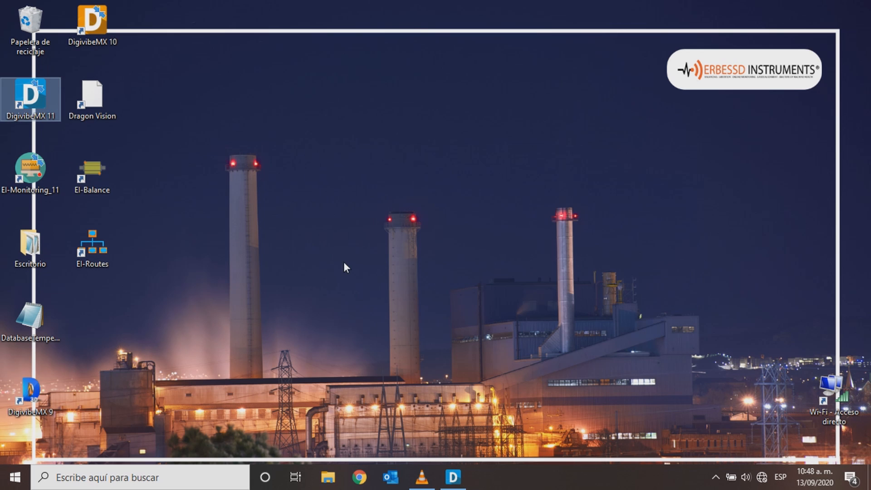
Step: Launch EI-Monitoring and connect its local DB to DatabaseTemperatureContact.sdf, then return to DigivibeMX
double_click(31, 98)
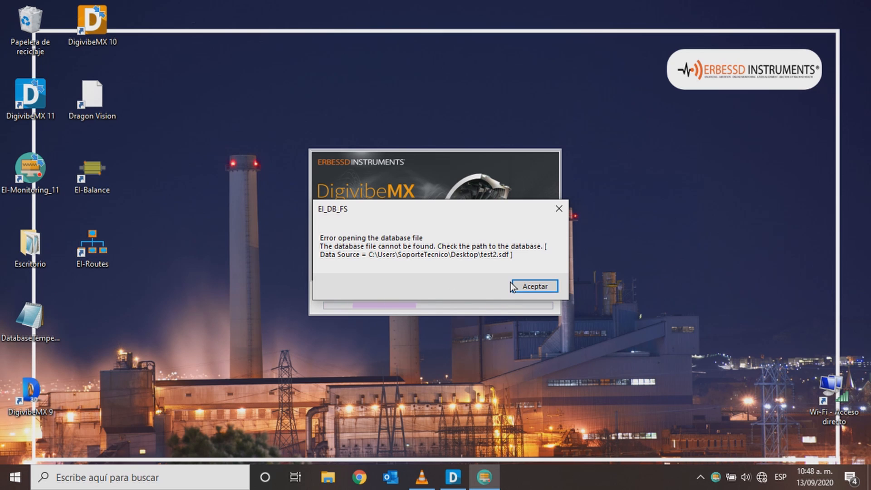
click(532, 286)
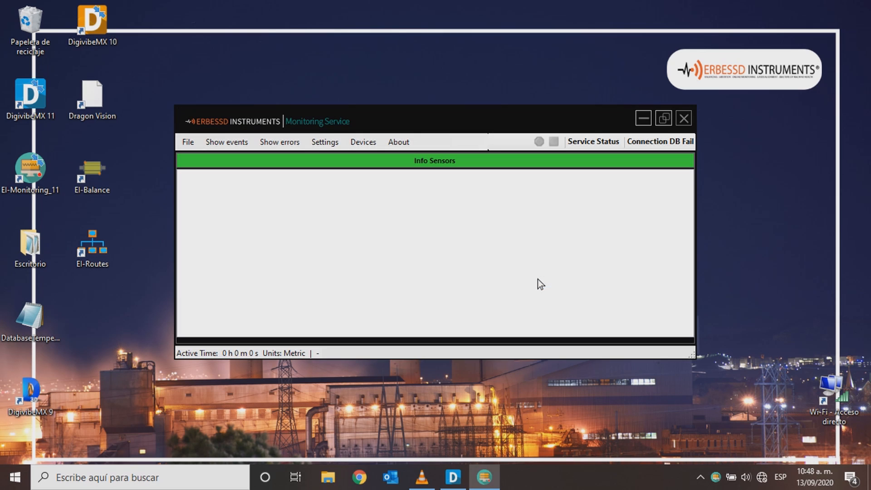
click(324, 141)
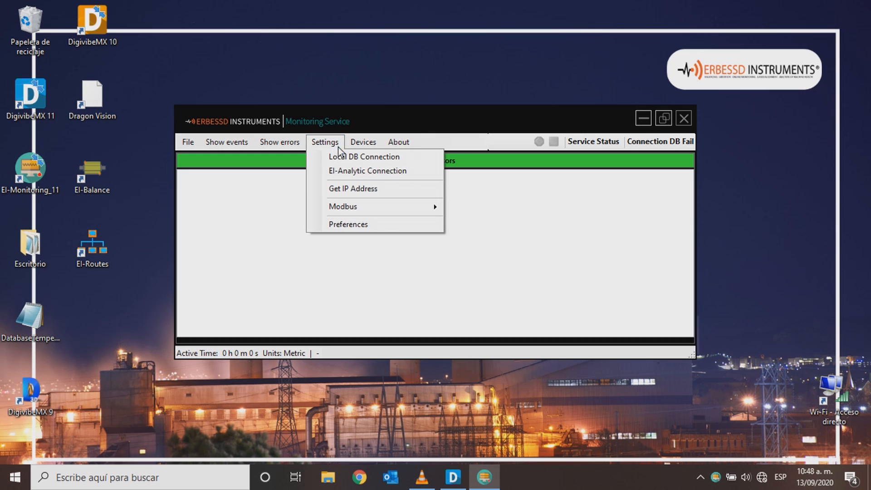
click(363, 156)
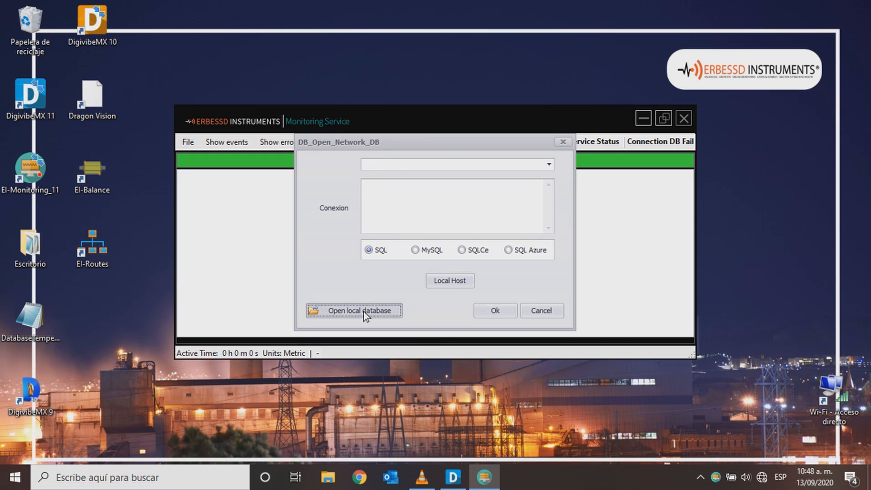
click(353, 310)
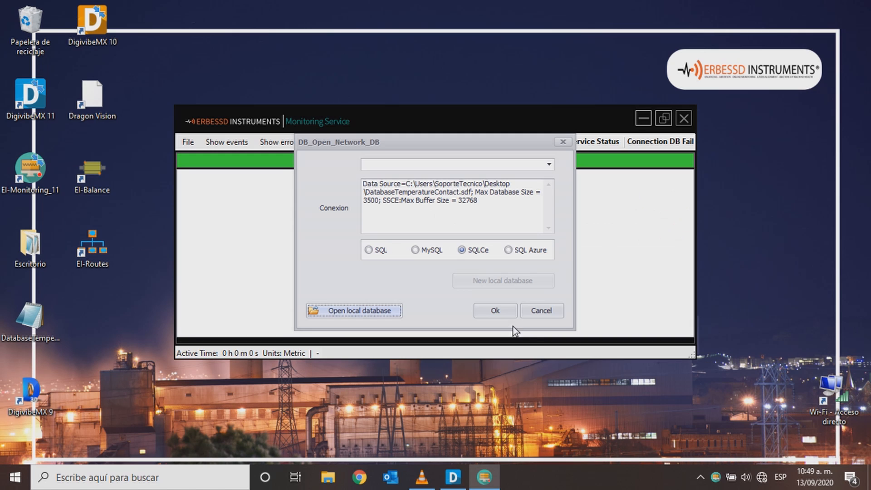
click(494, 310)
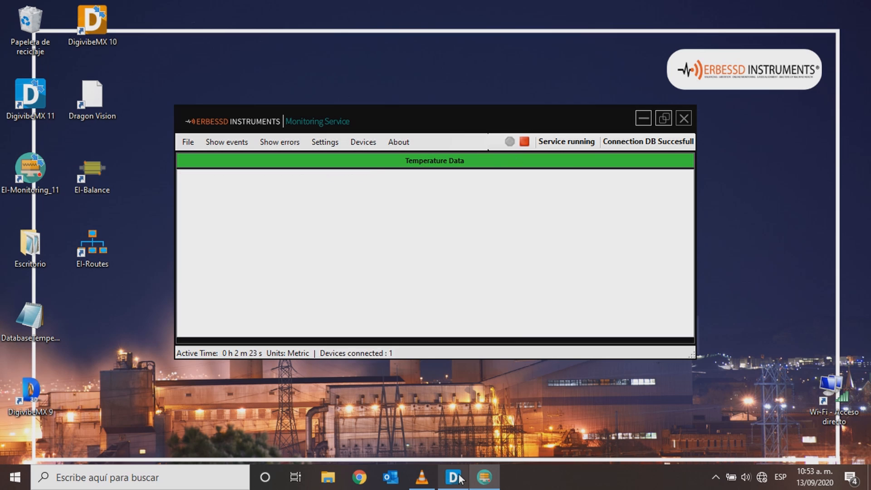
click(451, 477)
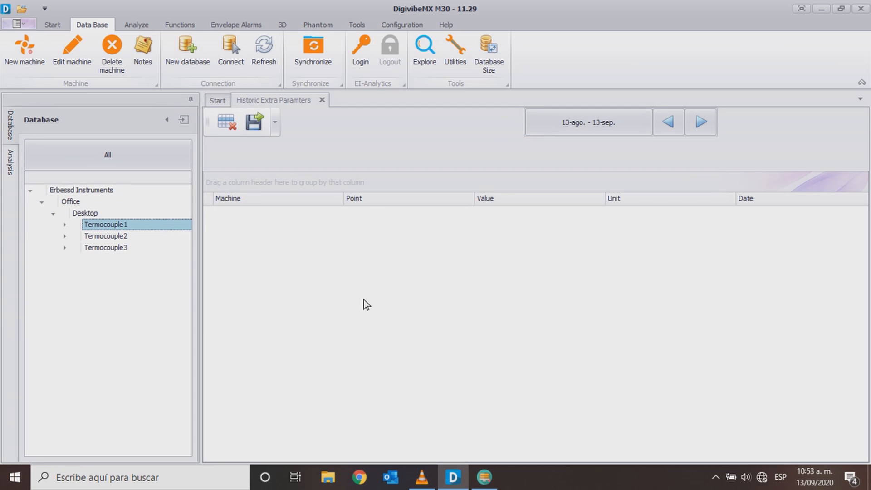
mouse_move(253, 65)
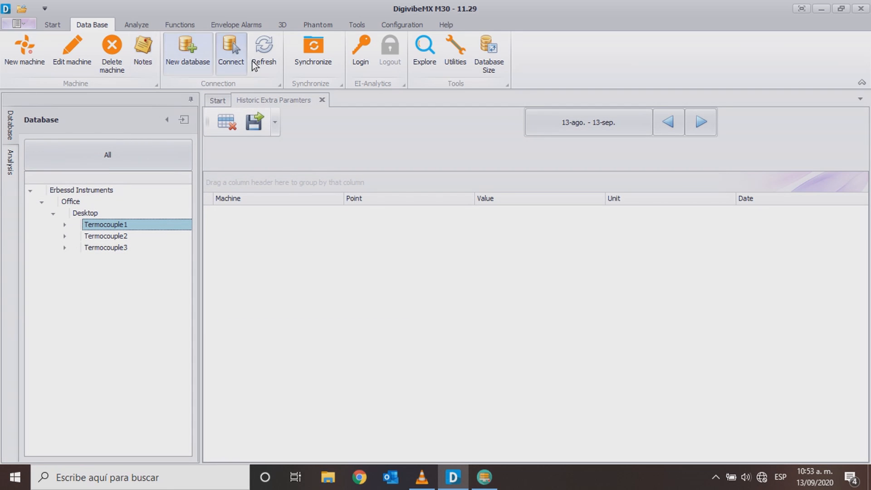
Step: Refresh the database and view Termocouple1's Temperature reading (28.09 ºC) under Office > Desktop
click(30, 190)
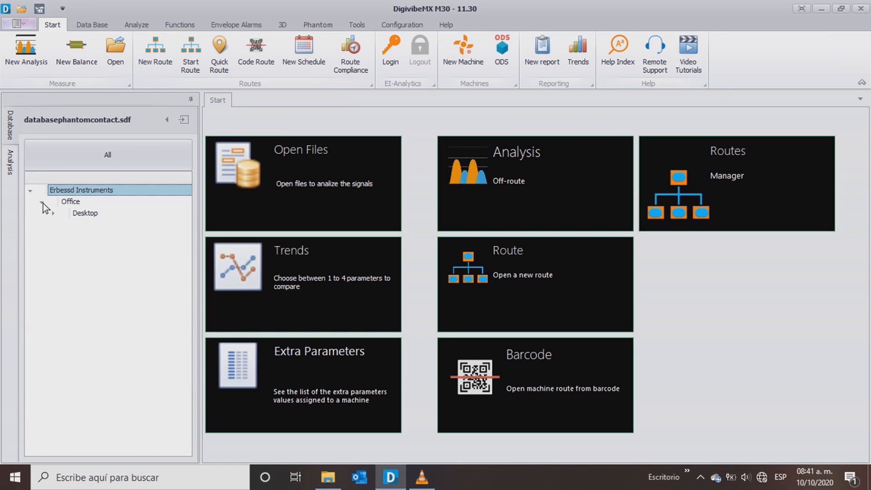
click(52, 212)
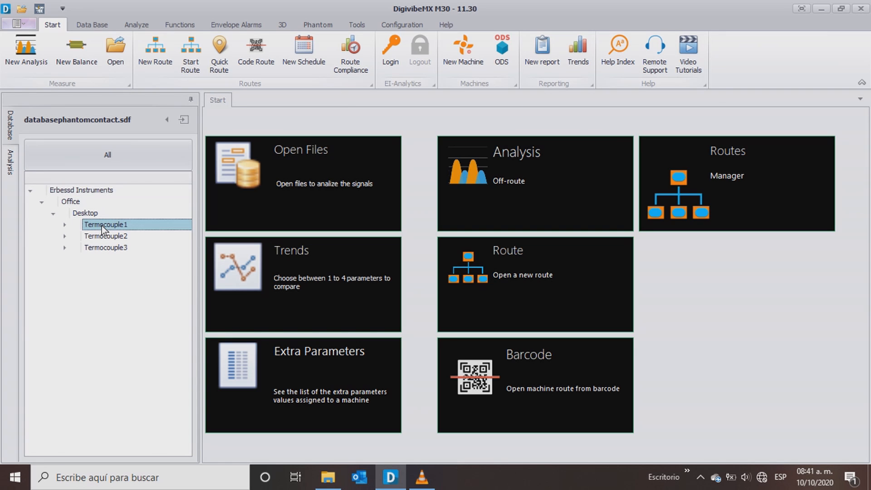
click(303, 385)
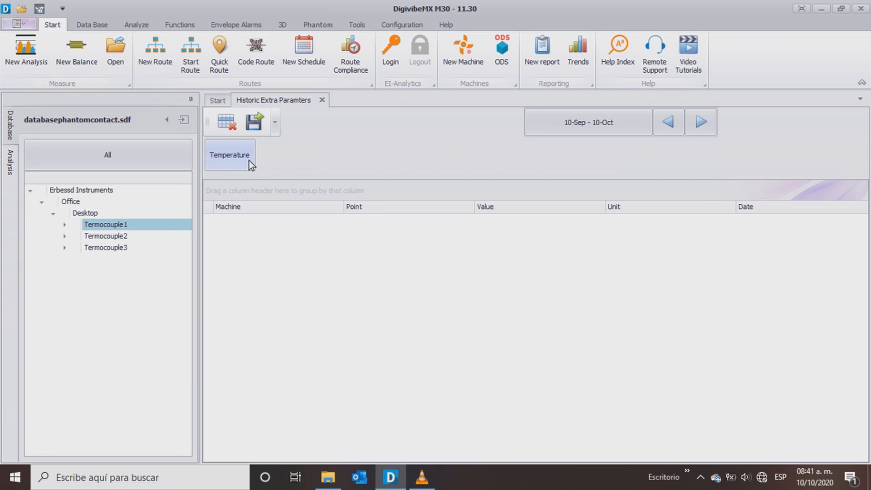
click(229, 154)
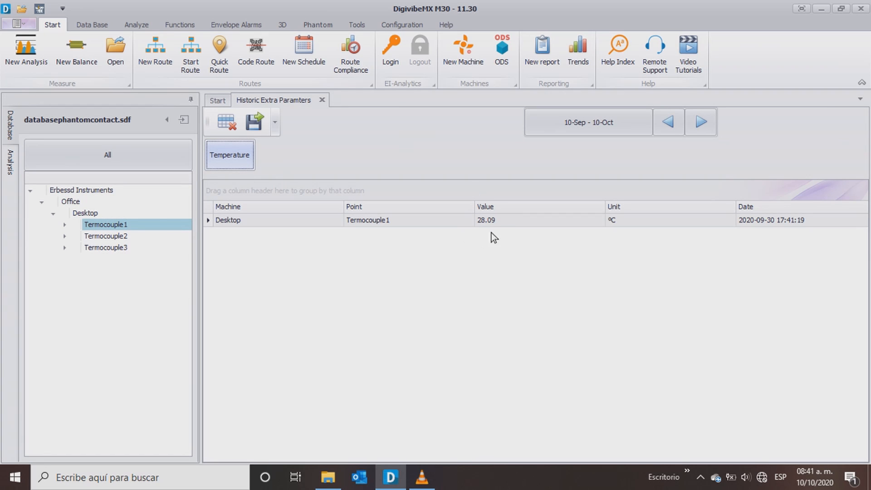
mouse_move(596, 249)
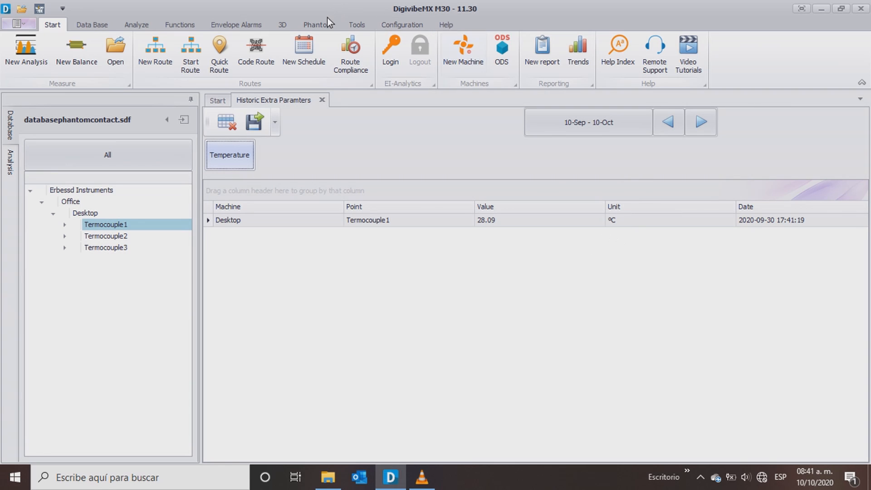
click(400, 25)
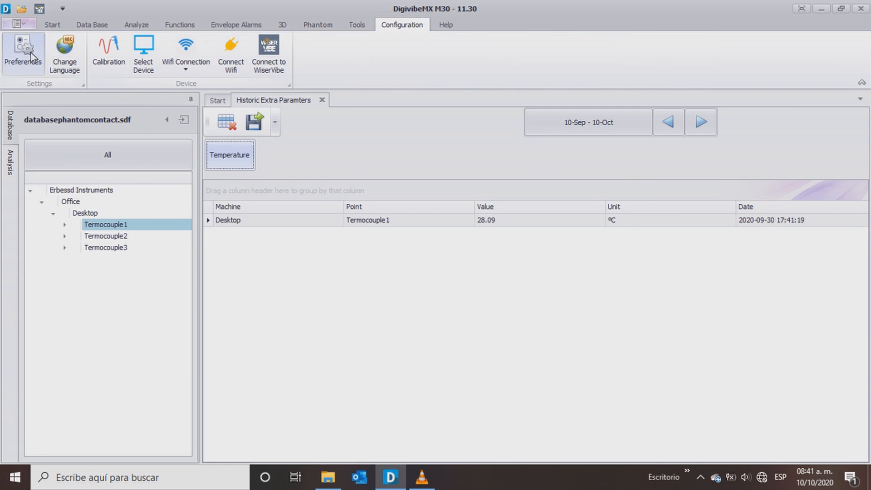
Step: Switch Preferences units to Imperial and reload Temperature to show 82.562 ºF
click(24, 52)
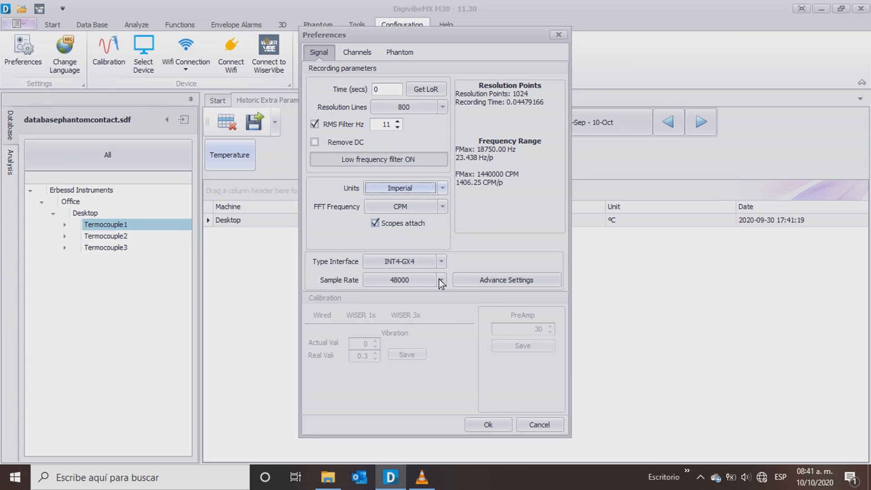
click(537, 425)
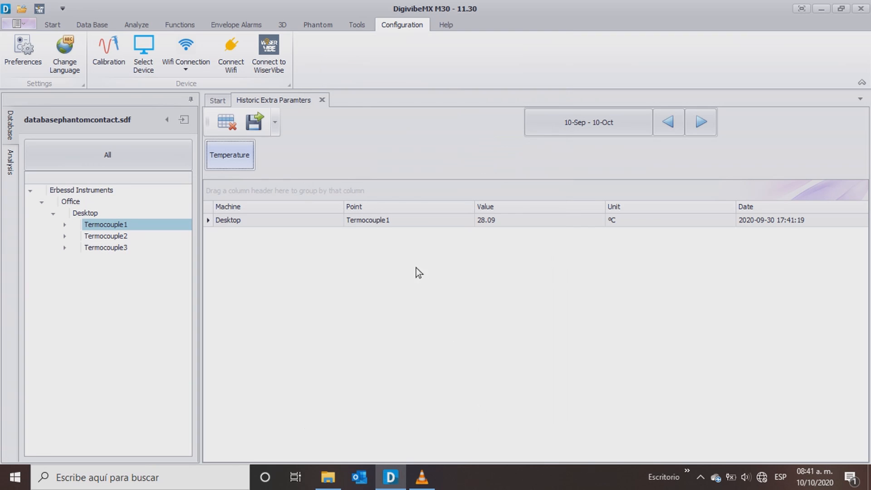
click(230, 155)
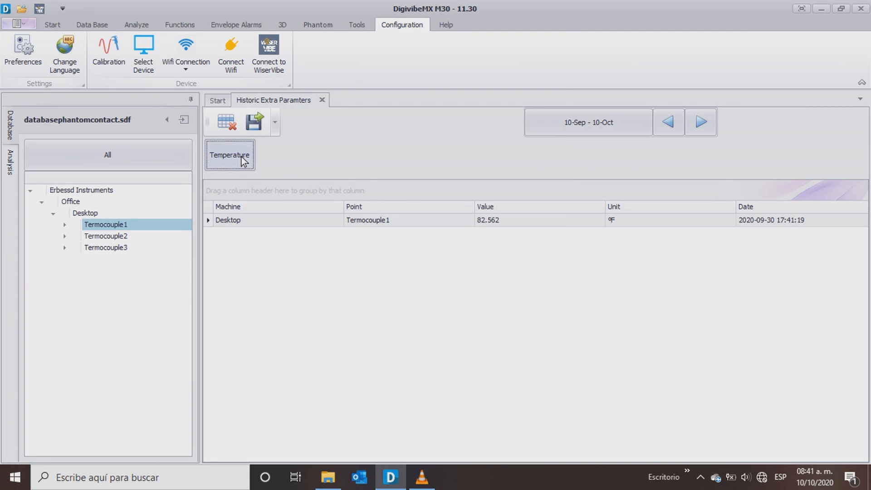
mouse_move(563, 198)
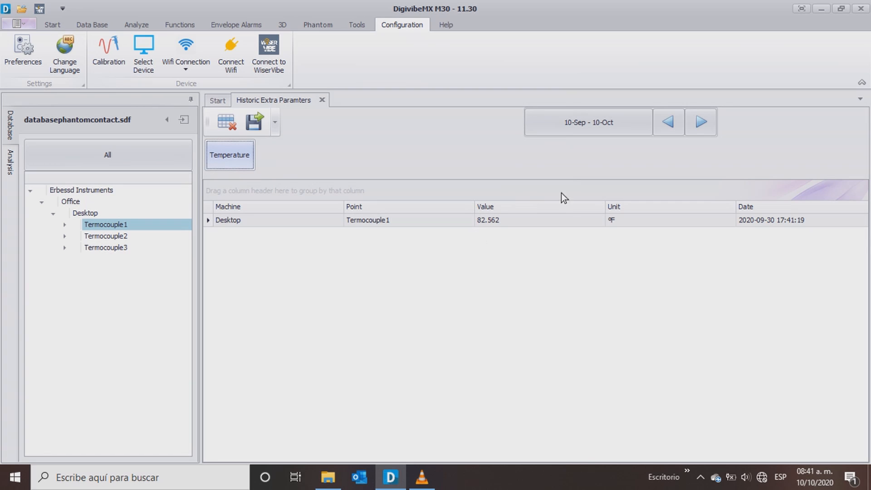
mouse_move(261, 140)
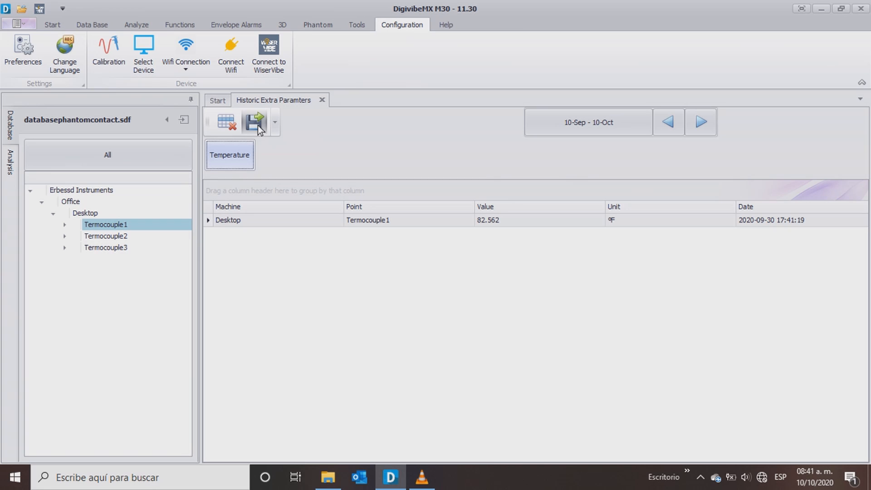
click(253, 121)
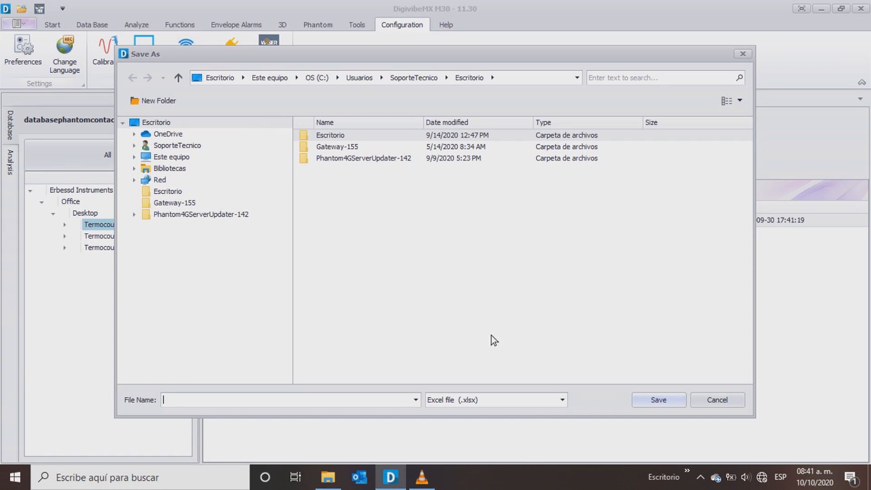
click(561, 399)
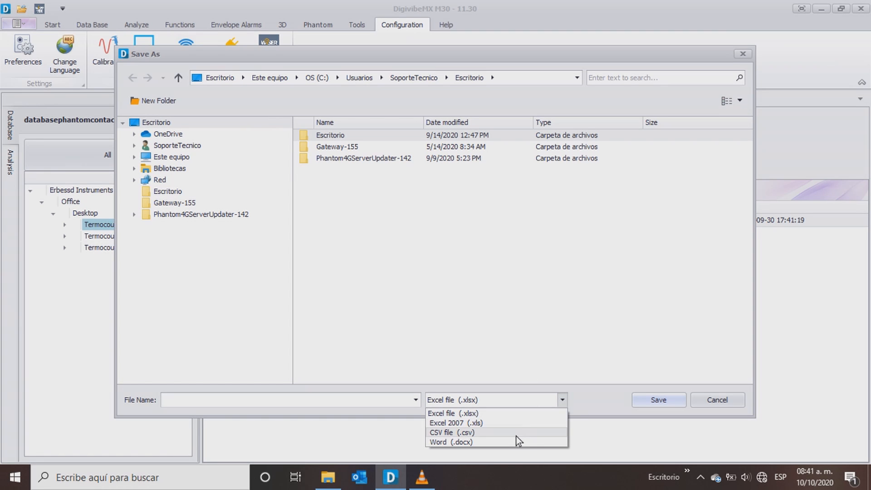
mouse_move(588, 380)
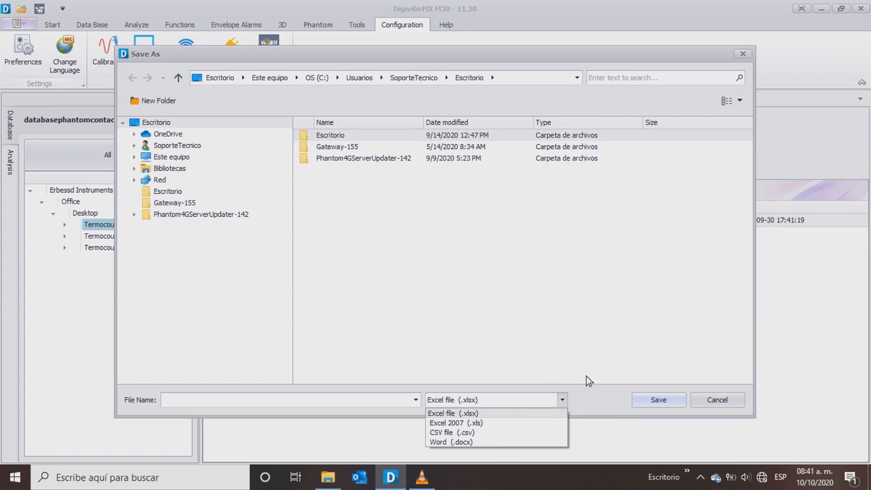
click(715, 399)
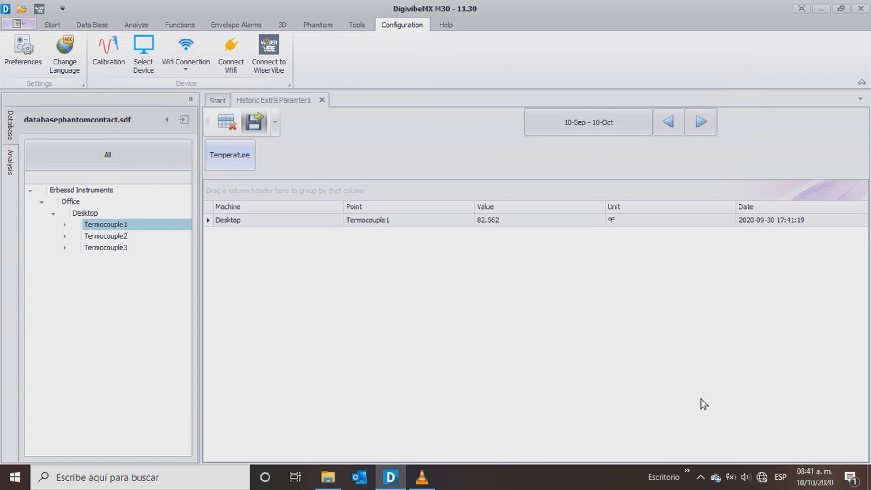